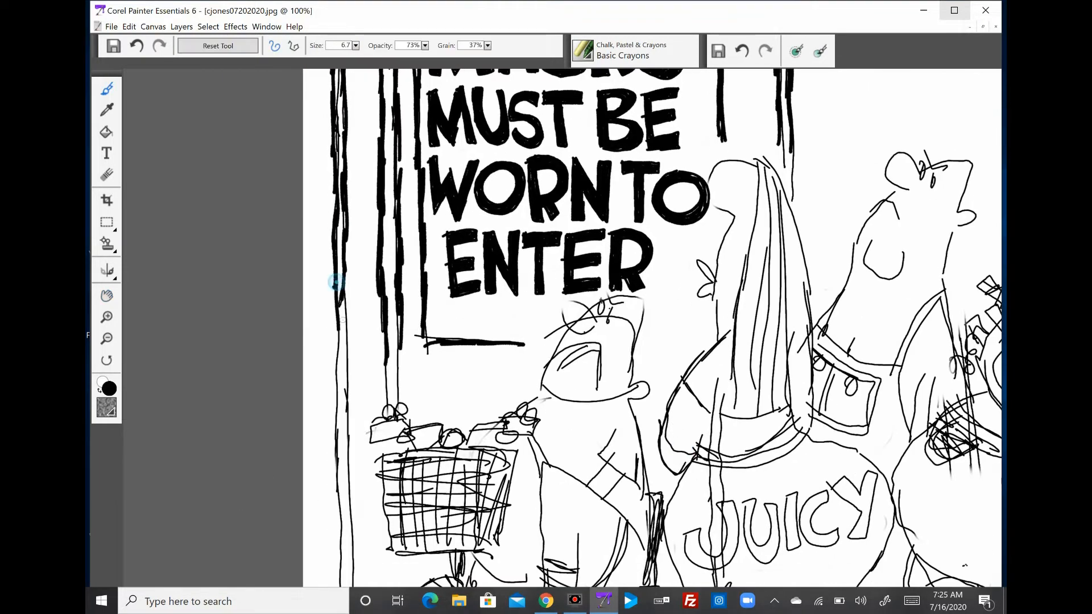
- Darken the shopping cart outlines with bold black crayon strokes
scroll(down, 3)
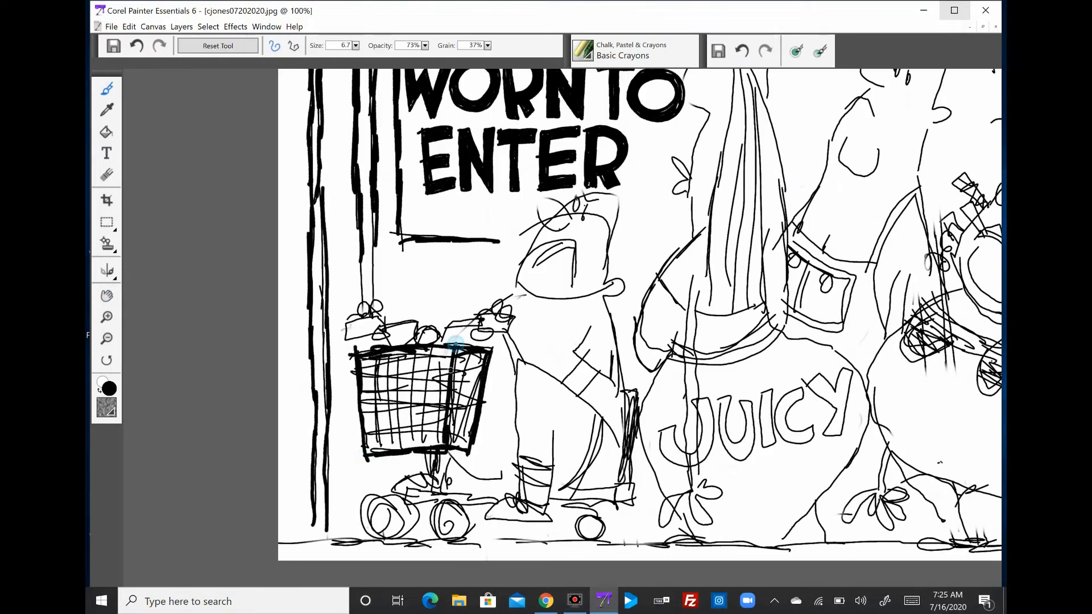
drag(445, 348, 550, 432)
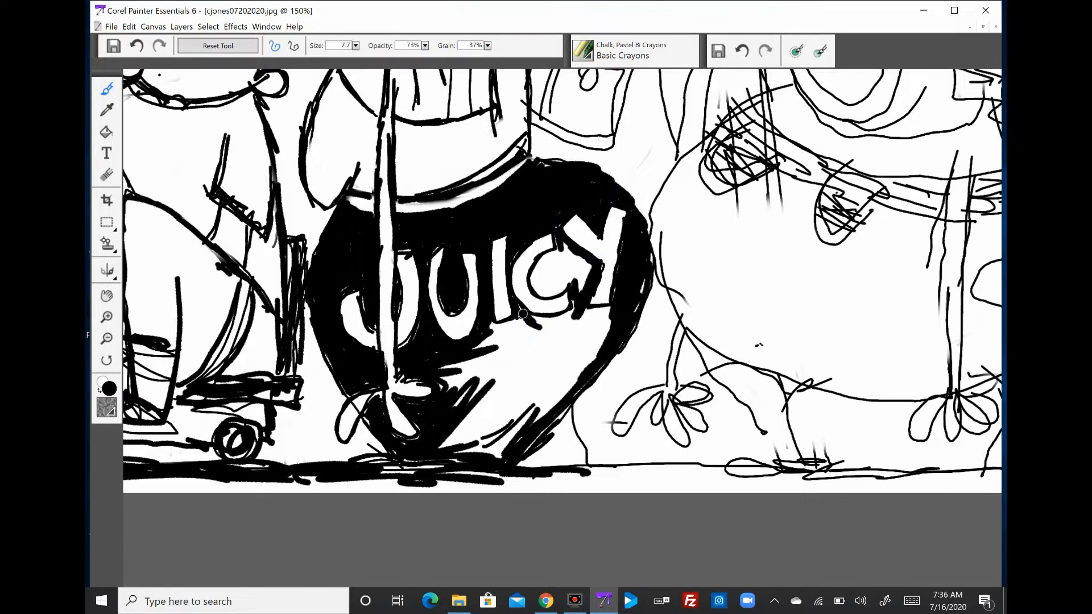
- Thicken the striped shirt hem outlines with black crayon
drag(529, 314, 558, 293)
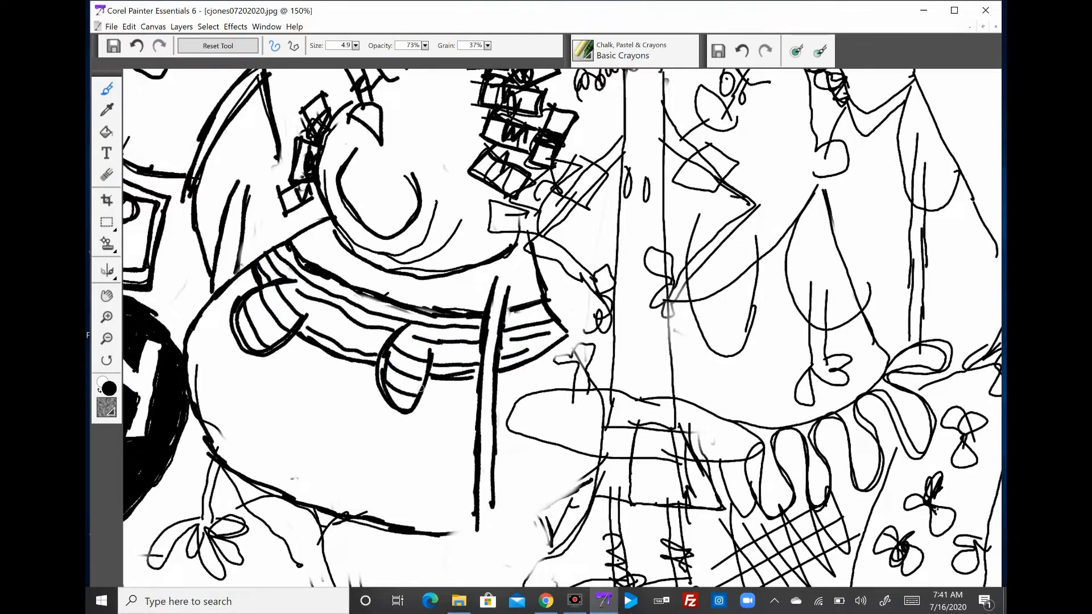
scroll(down, 3)
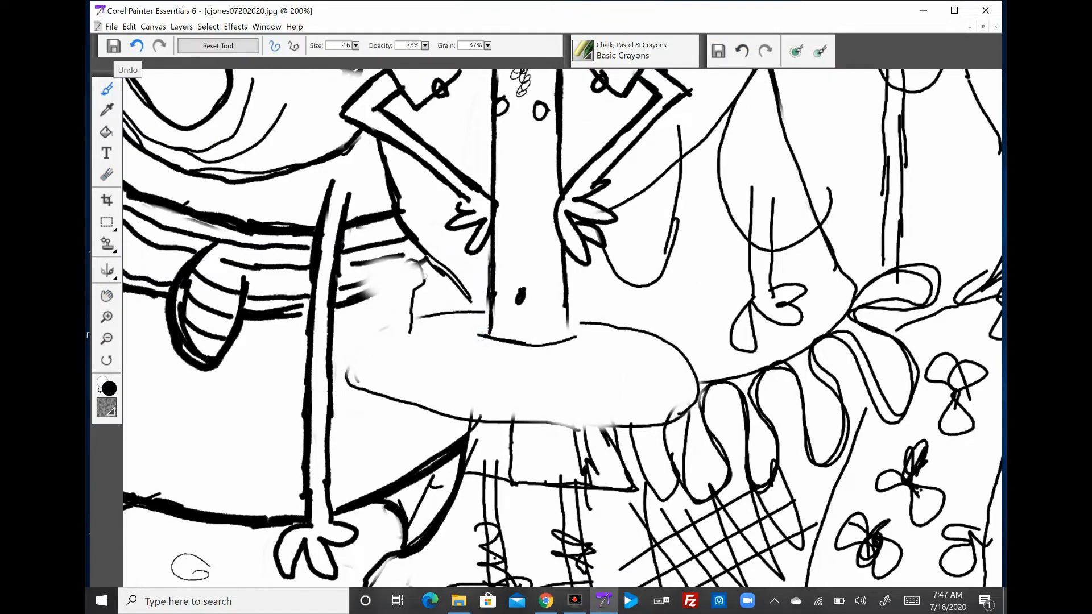
- Go over the round ring shape and the ground line under the shoppers' feet
drag(390, 279, 641, 328)
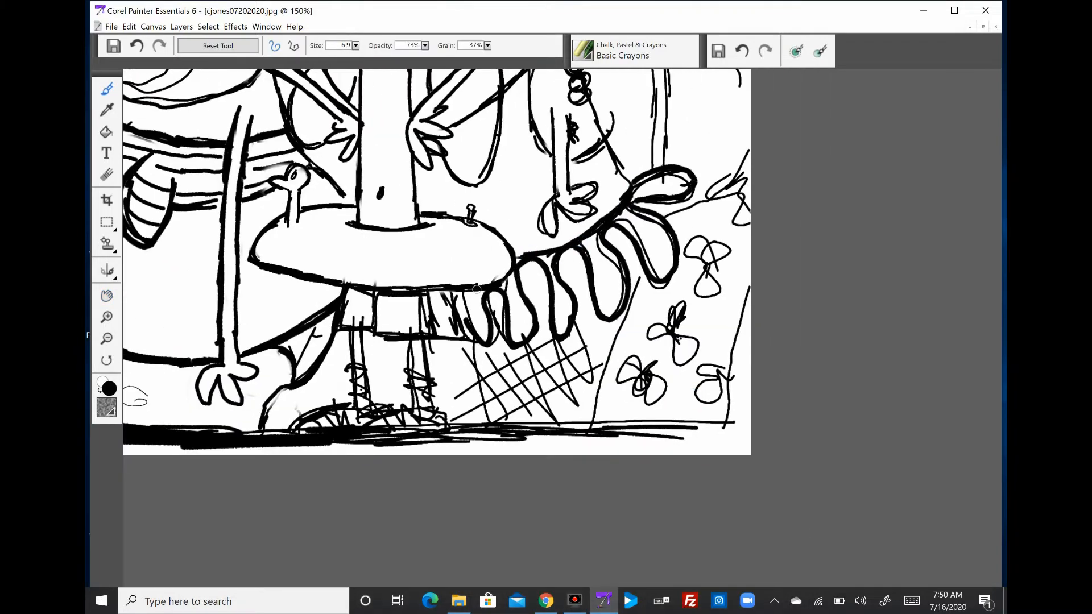
drag(432, 348, 592, 390)
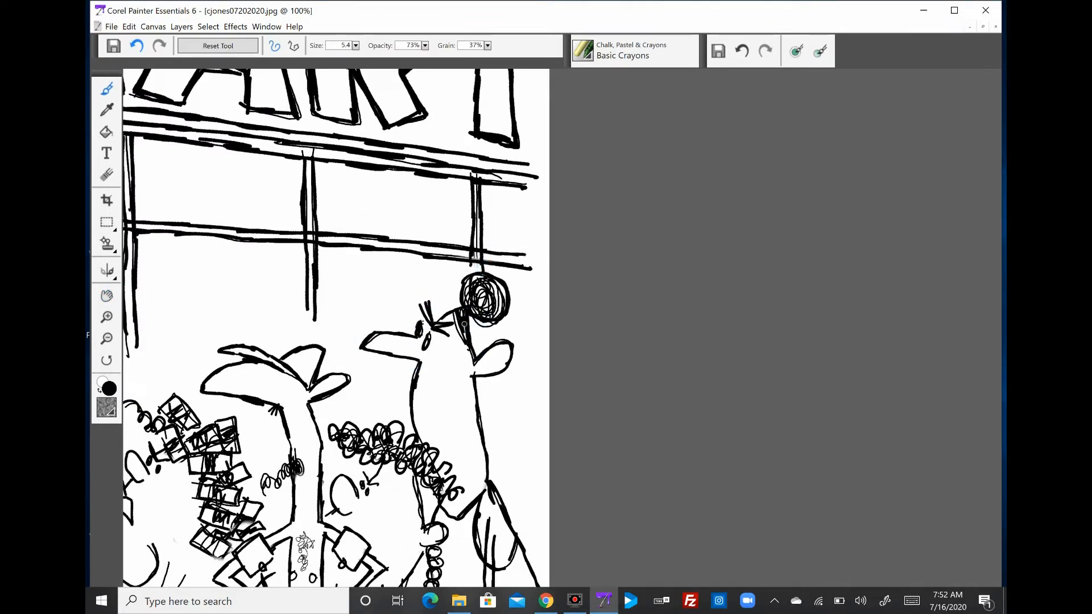
click(110, 26)
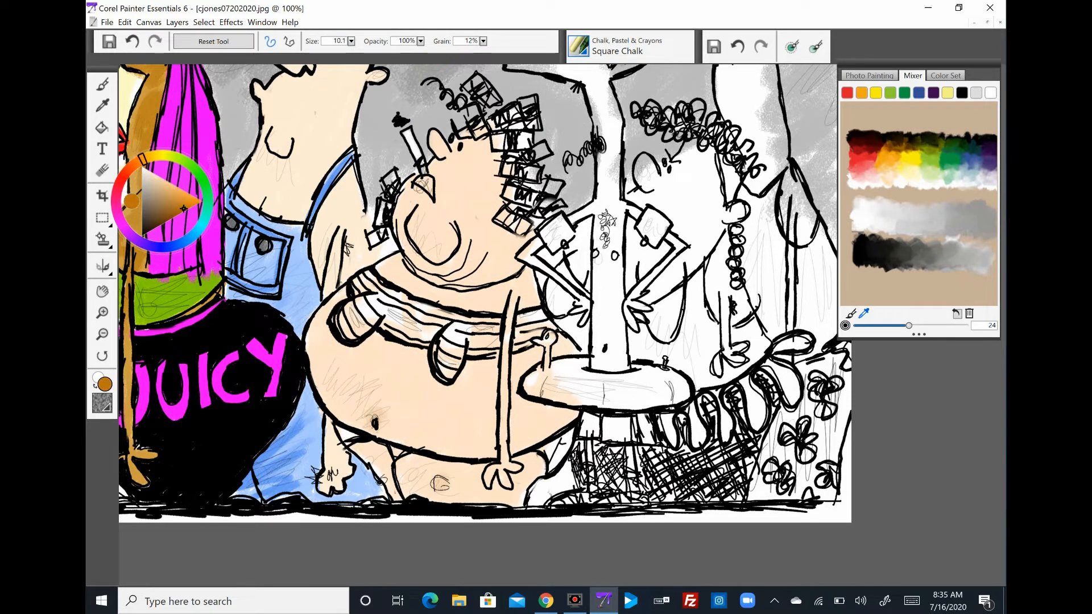
- Paint skin tone in Square Chalk on the big shopper's belly and the tall shopper's face
drag(351, 278, 530, 320)
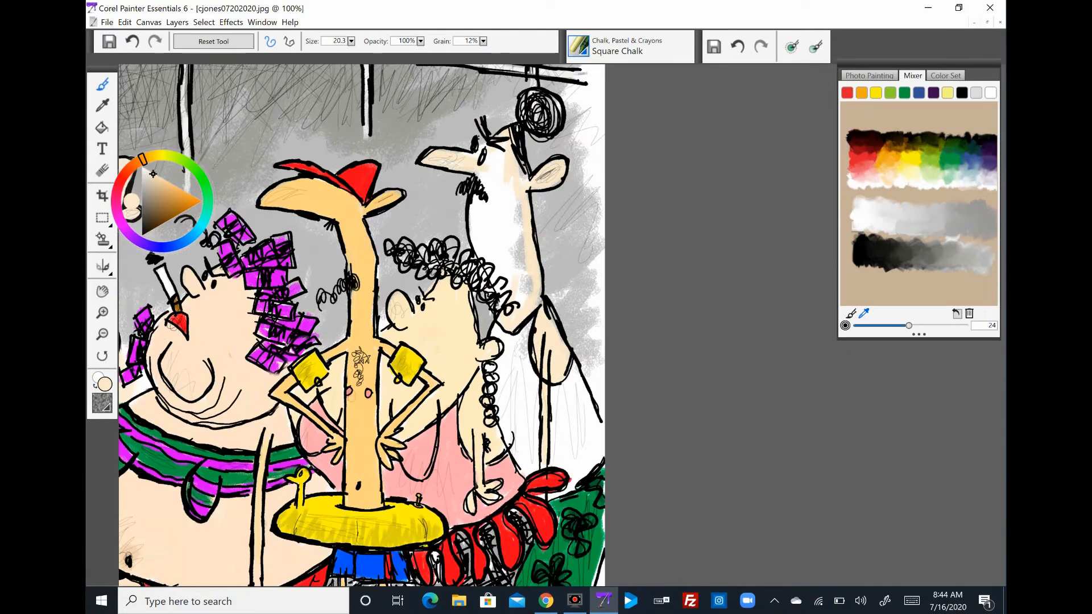
drag(502, 174, 502, 292)
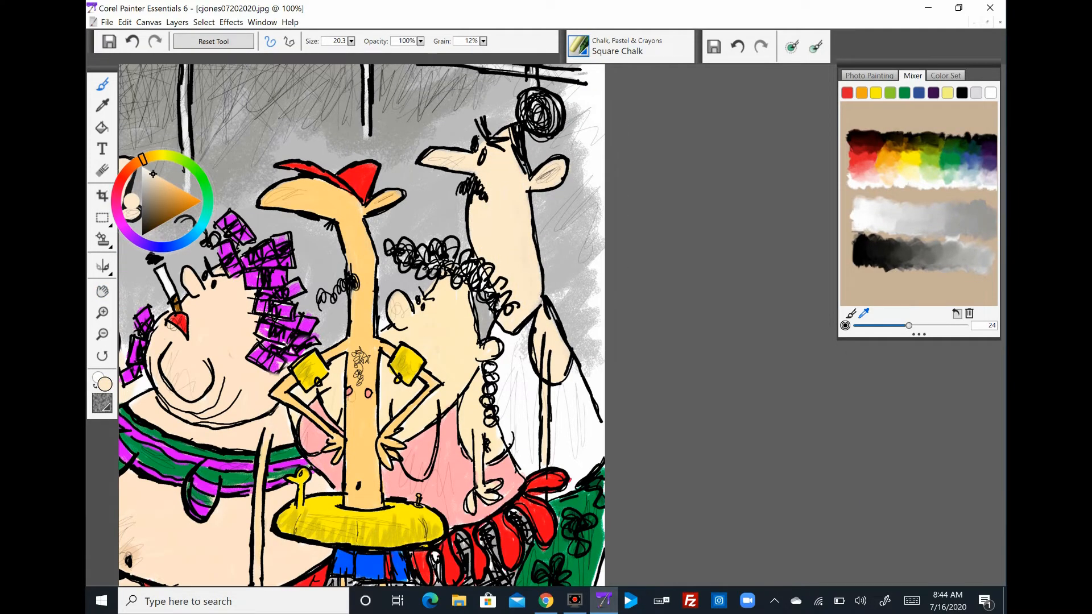